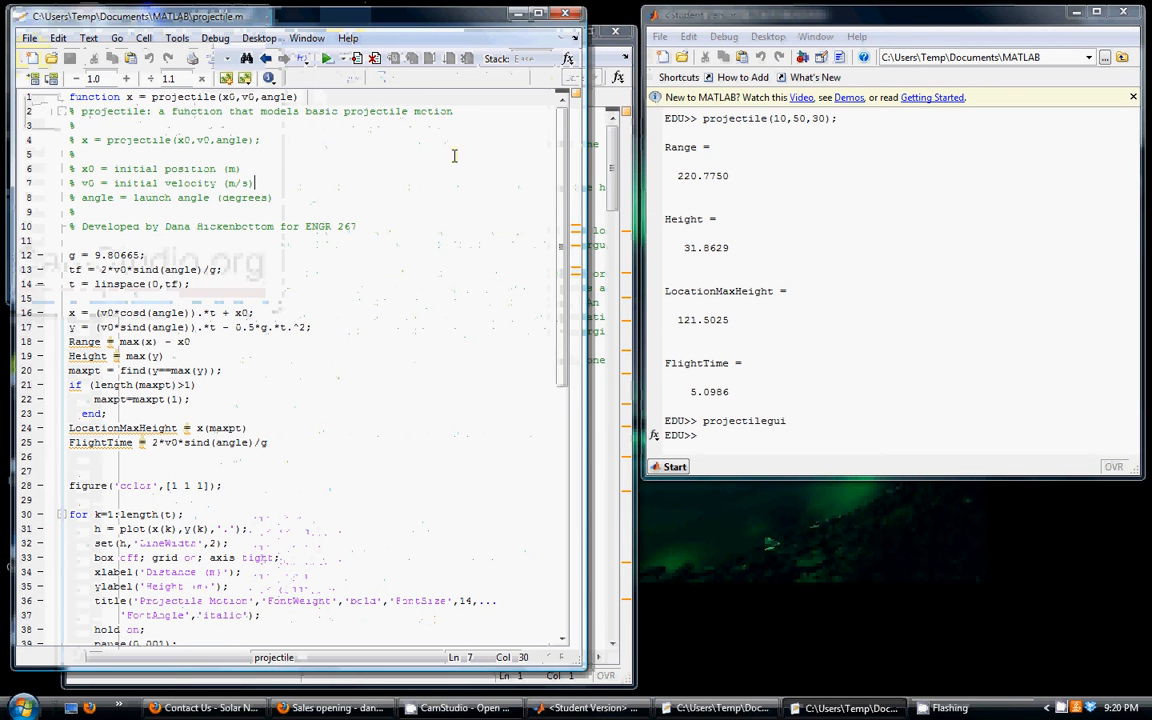
Type the call projectile(10,30,40) at the cleared Command Window prompt.
{"action": "scroll", "scroll_direction": "down", "scroll_amount": 3}
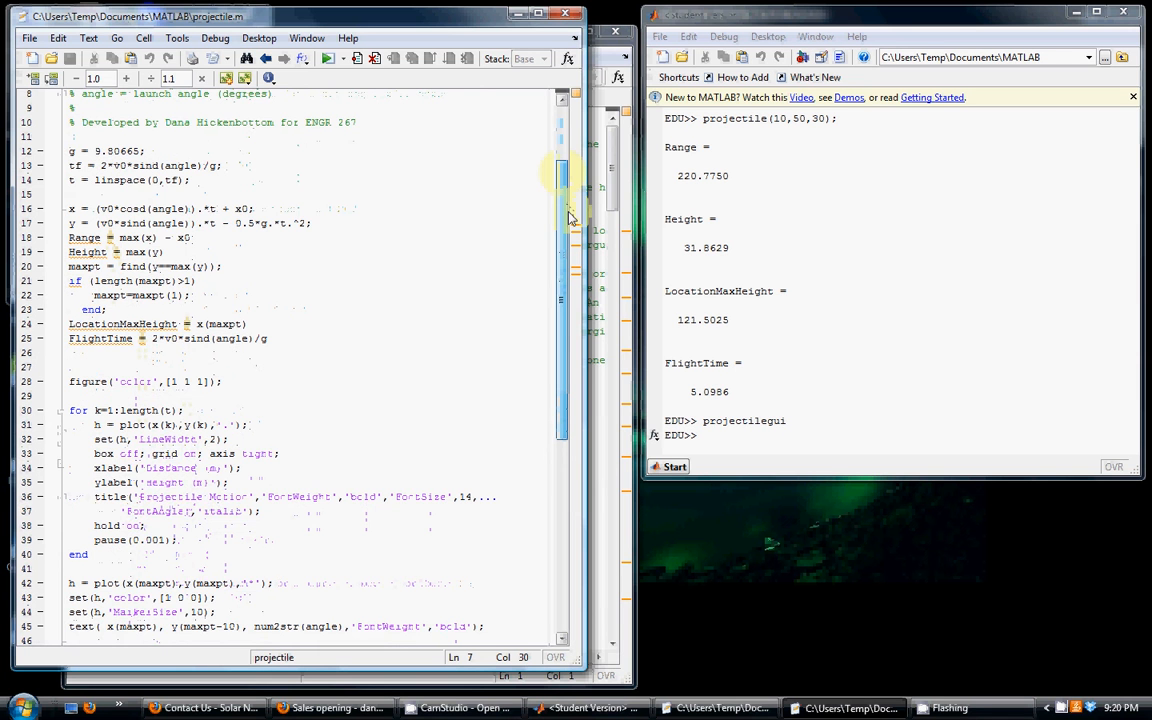
{"action": "scroll", "scroll_direction": "down", "scroll_amount": 3}
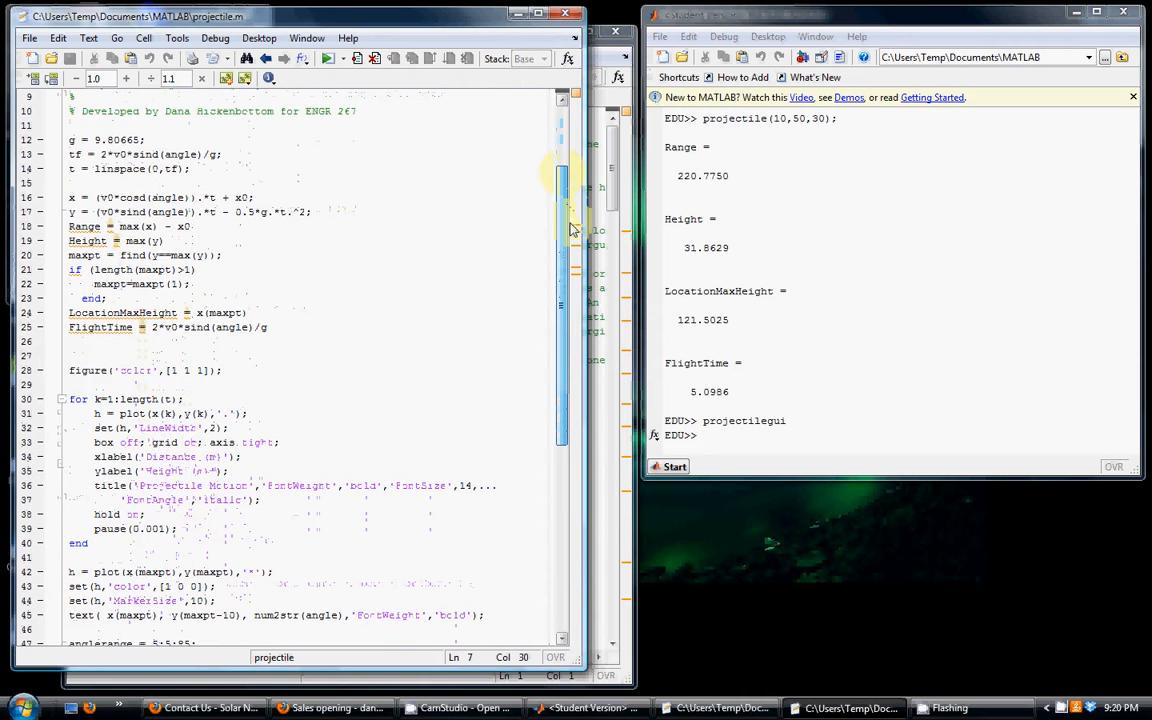
{"action": "scroll", "scroll_direction": "down", "scroll_amount": 3}
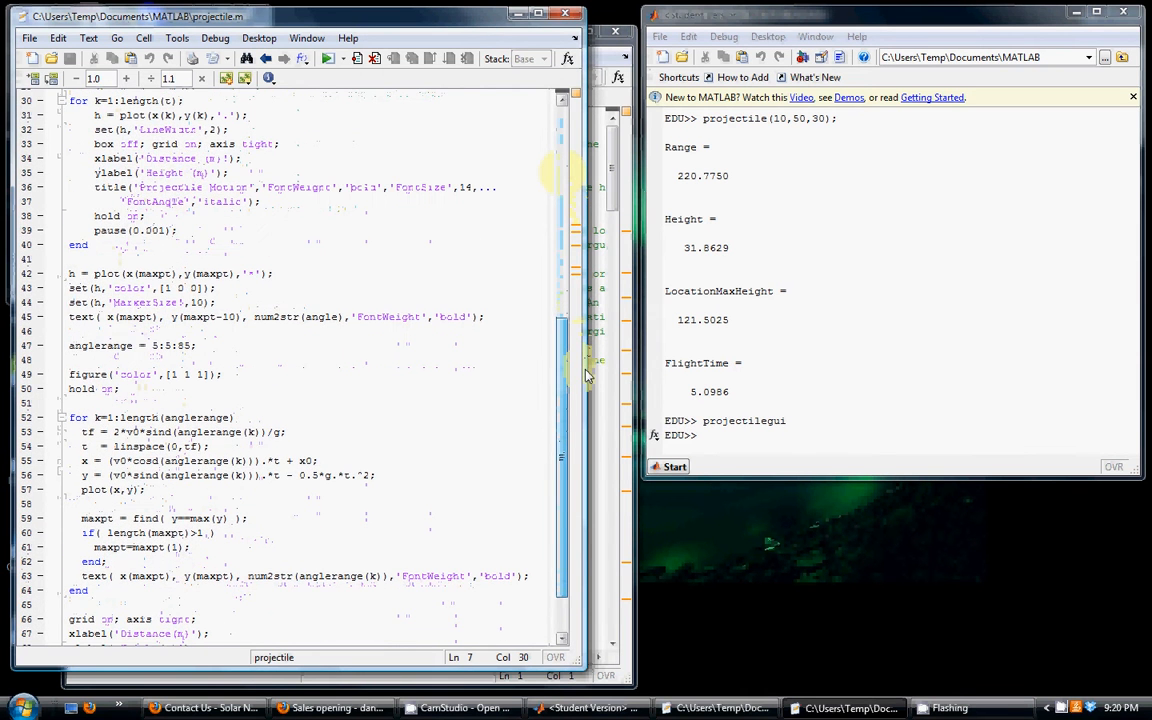
{"action": "scroll", "scroll_direction": "down", "scroll_amount": 3}
{"action": "type", "text": "pro"}
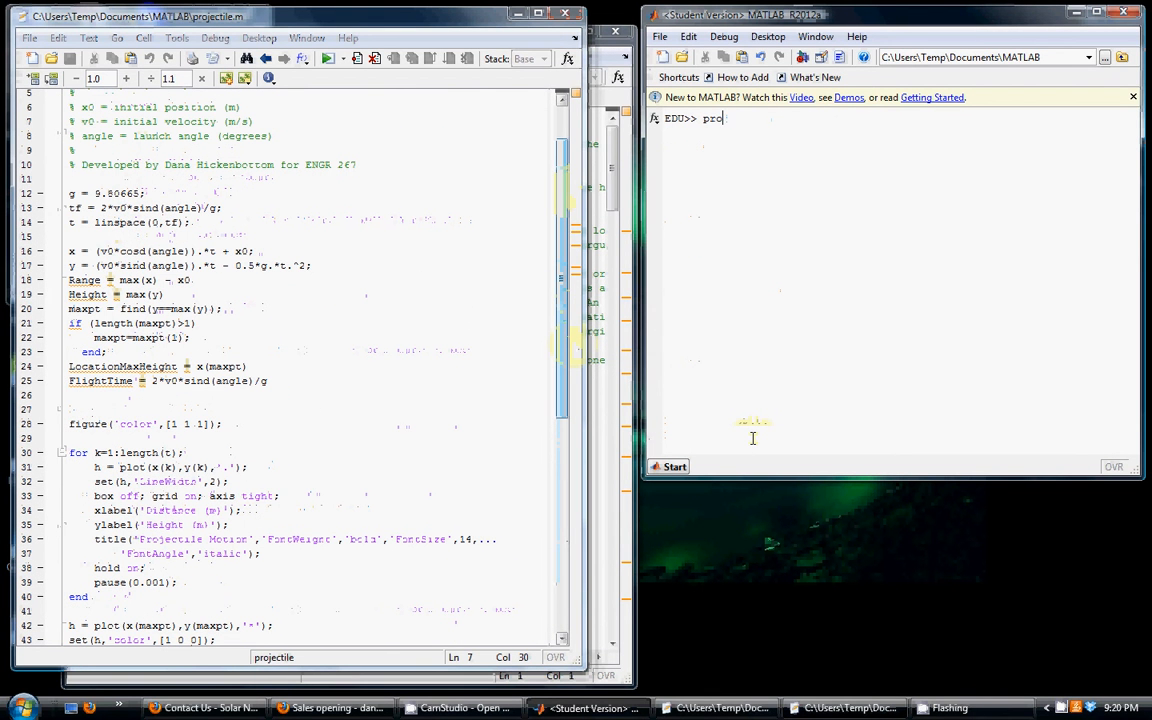
{"action": "type", "text": "ctile"}
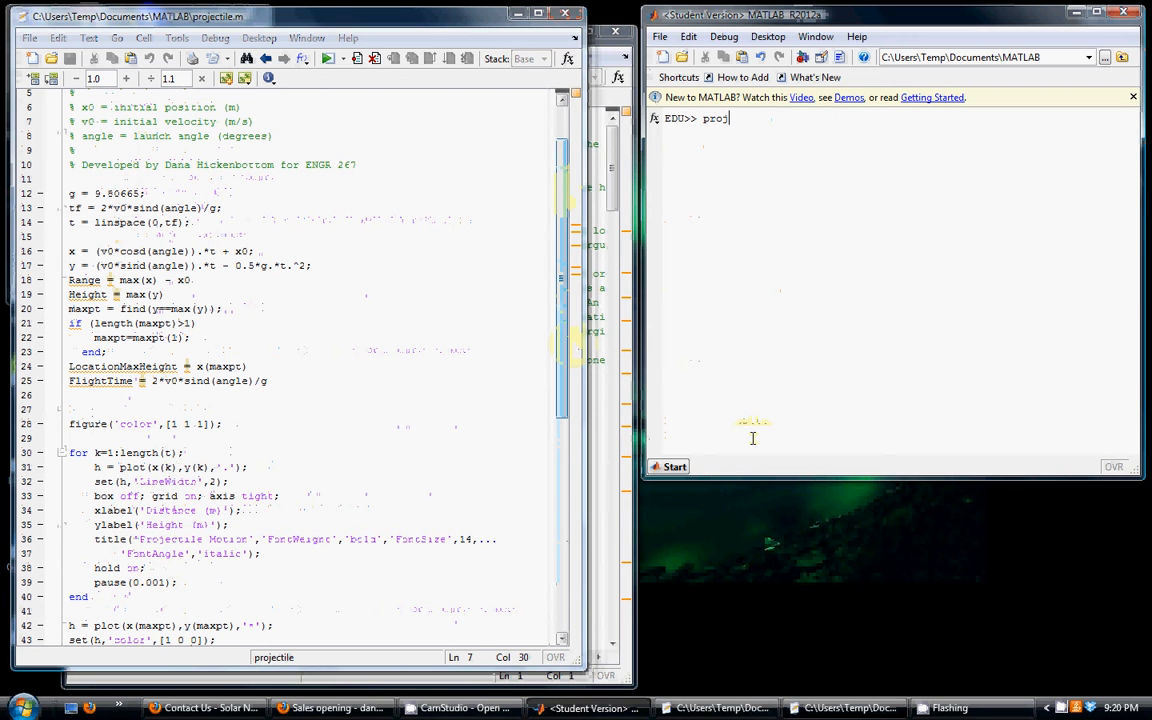
{"action": "type", "text": "ectile("}
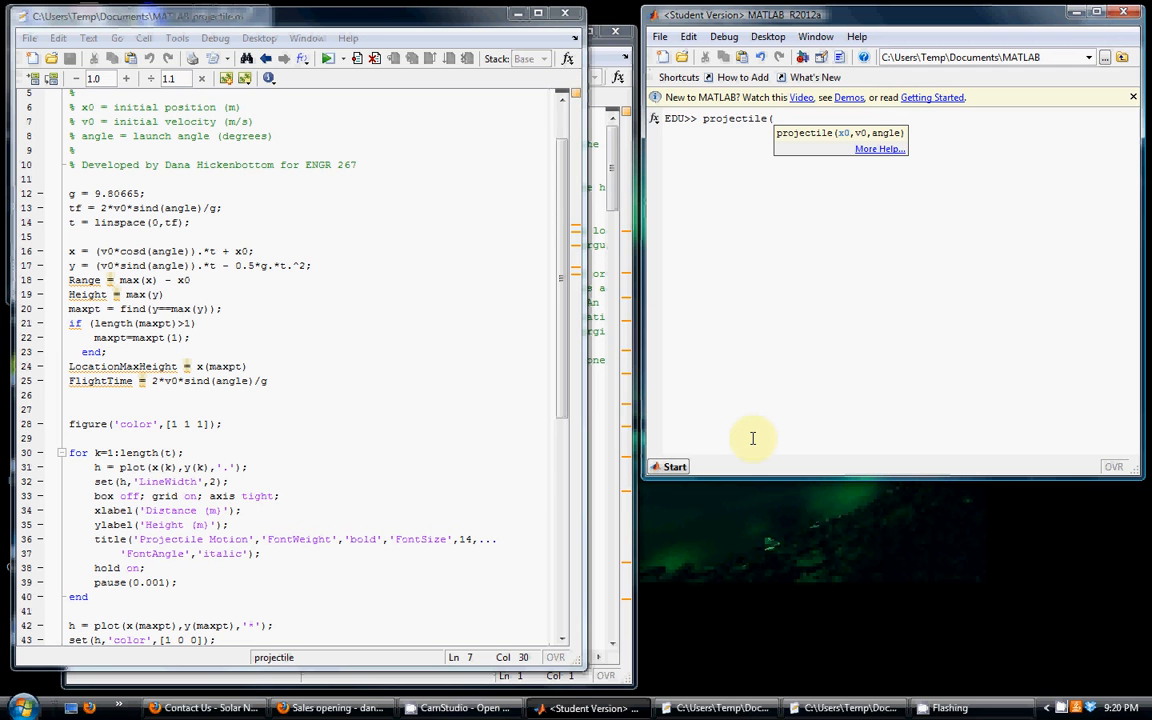
{"action": "type", "text": "10,"}
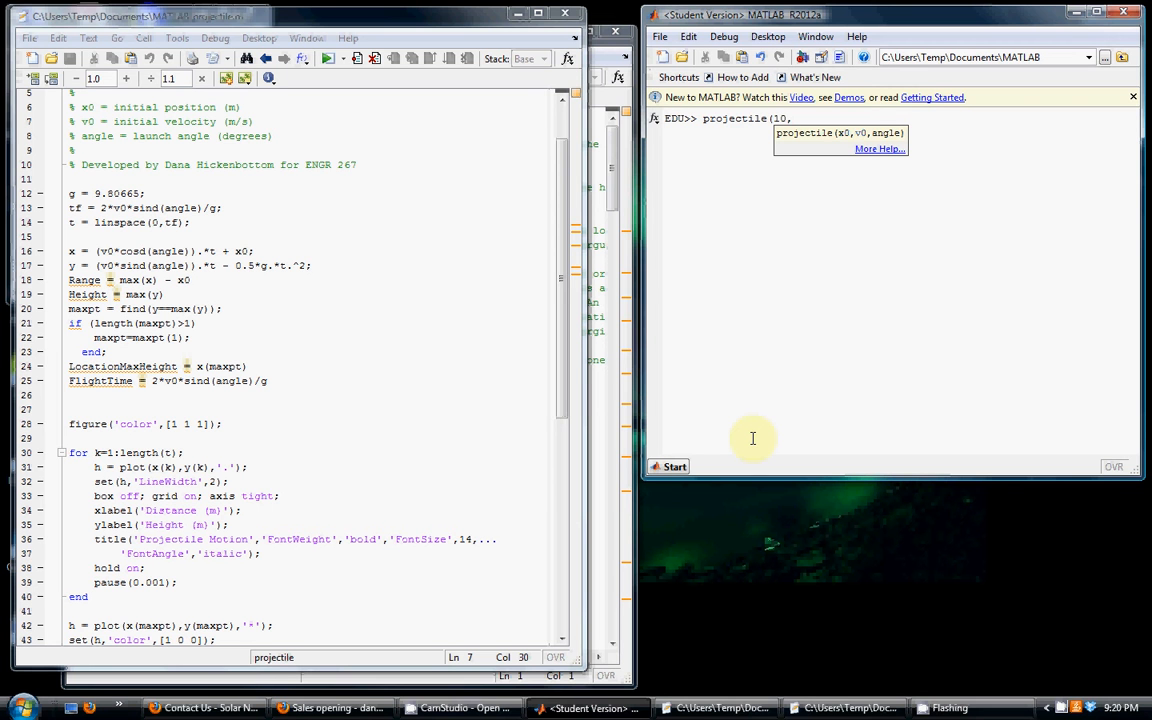
{"action": "type", "text": "30,40"}
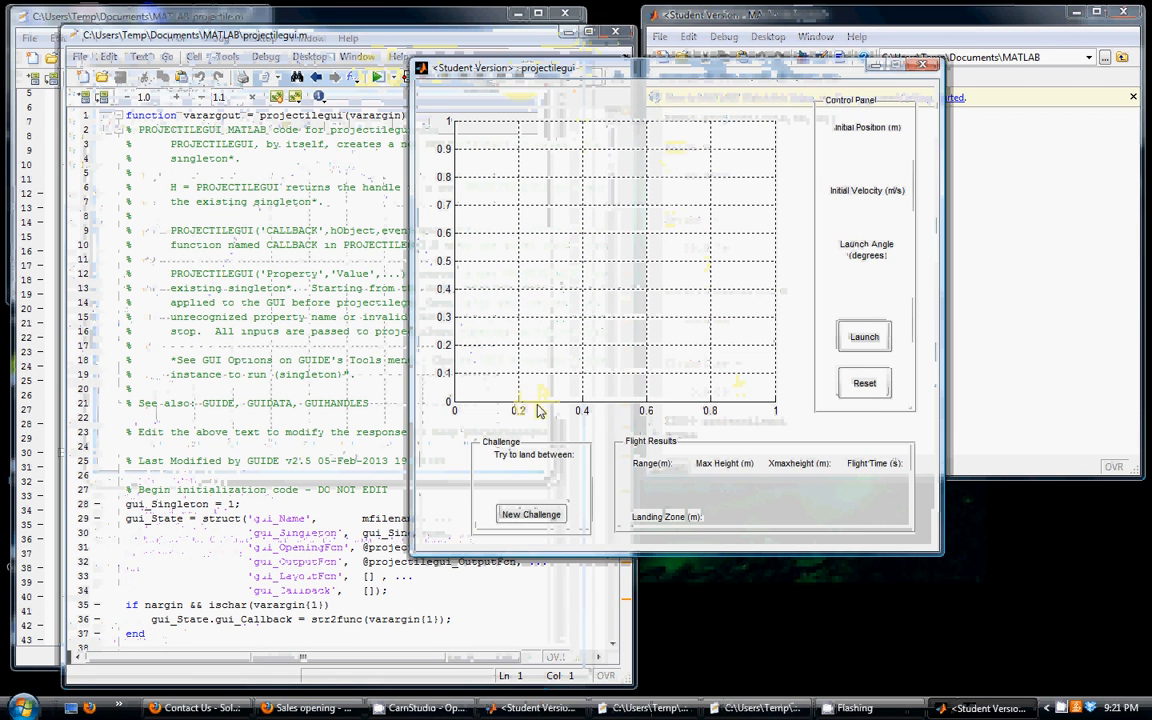
Generate new random challenges until the target range reads 101.72 to 201.72.
{"action": "left_click", "coordinate": [531, 514]}
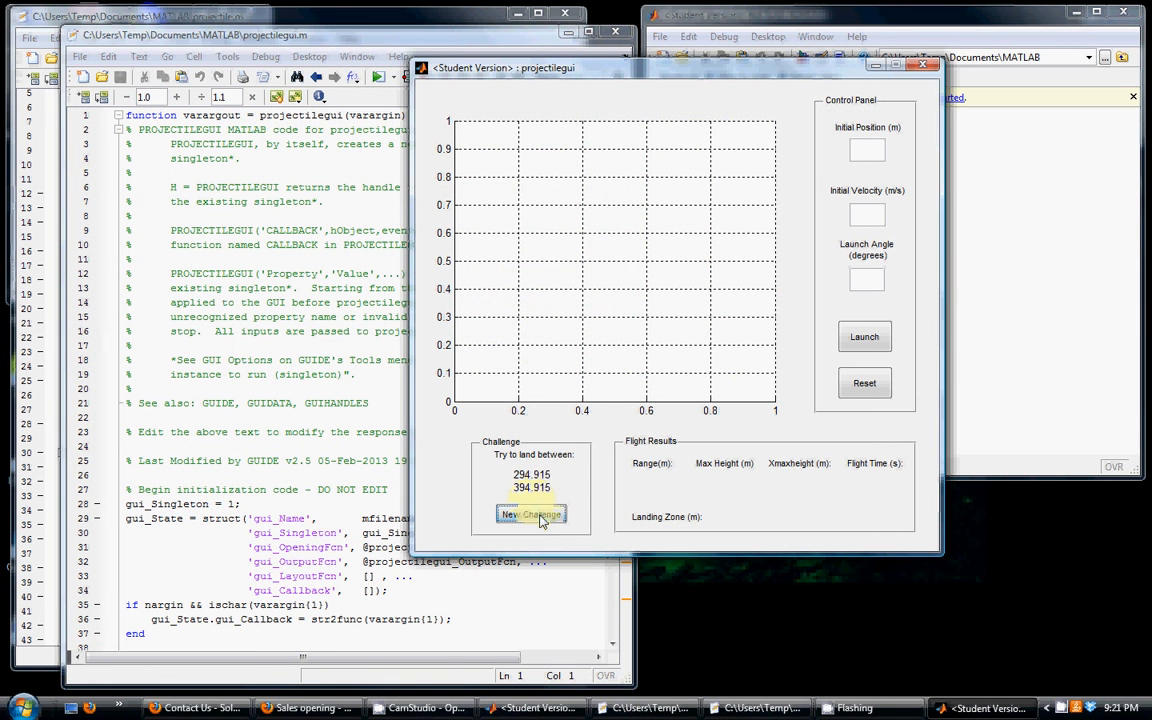
{"action": "left_click", "coordinate": [531, 514]}
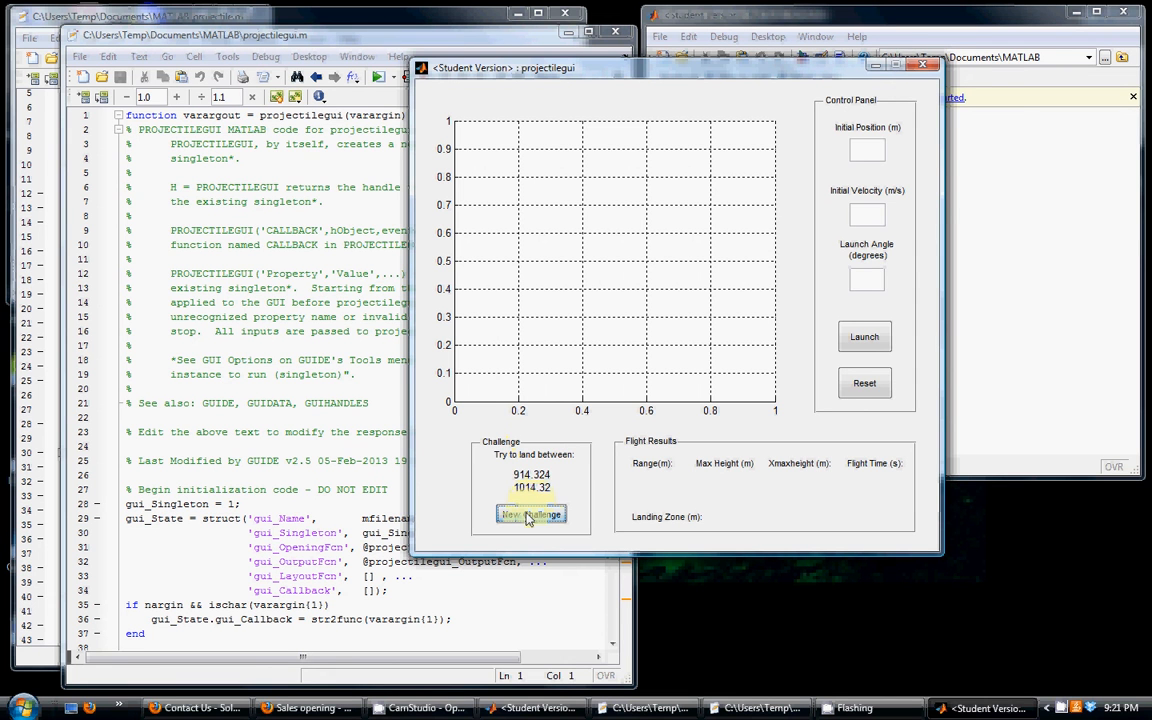
{"action": "left_click", "coordinate": [531, 514]}
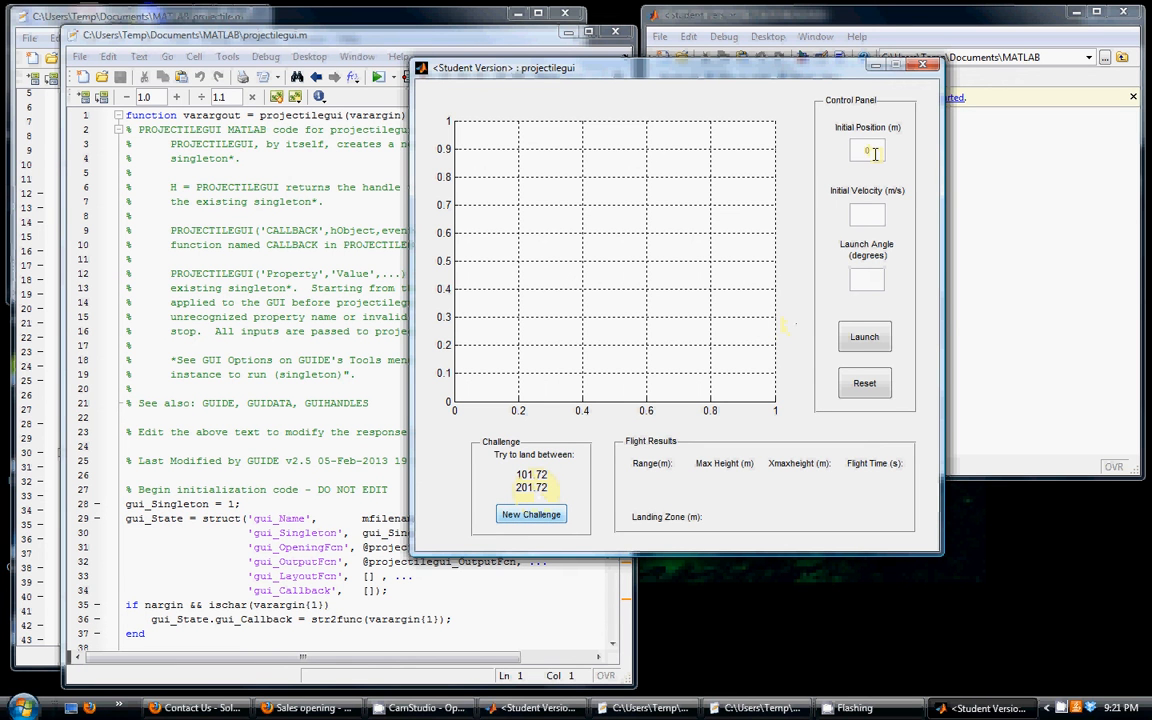
Launch at 40 m/s and 40°, landing at 160.676 m inside the challenge range.
{"action": "type", "text": "40"}
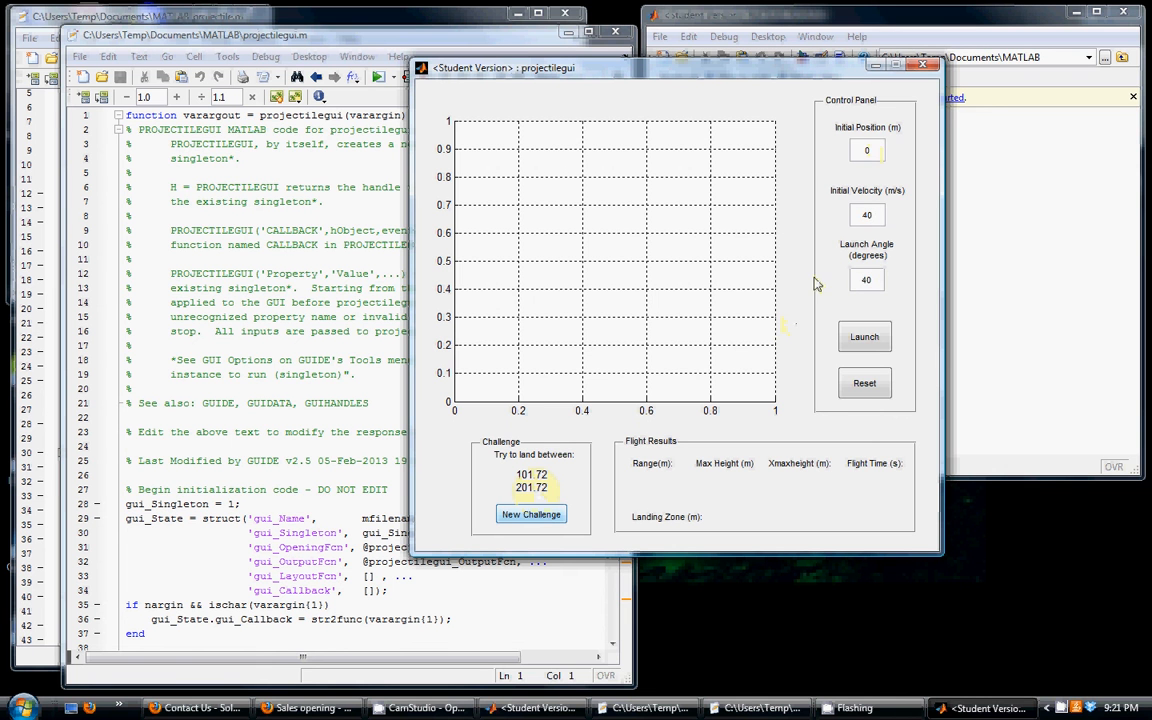
{"action": "left_click", "coordinate": [864, 336]}
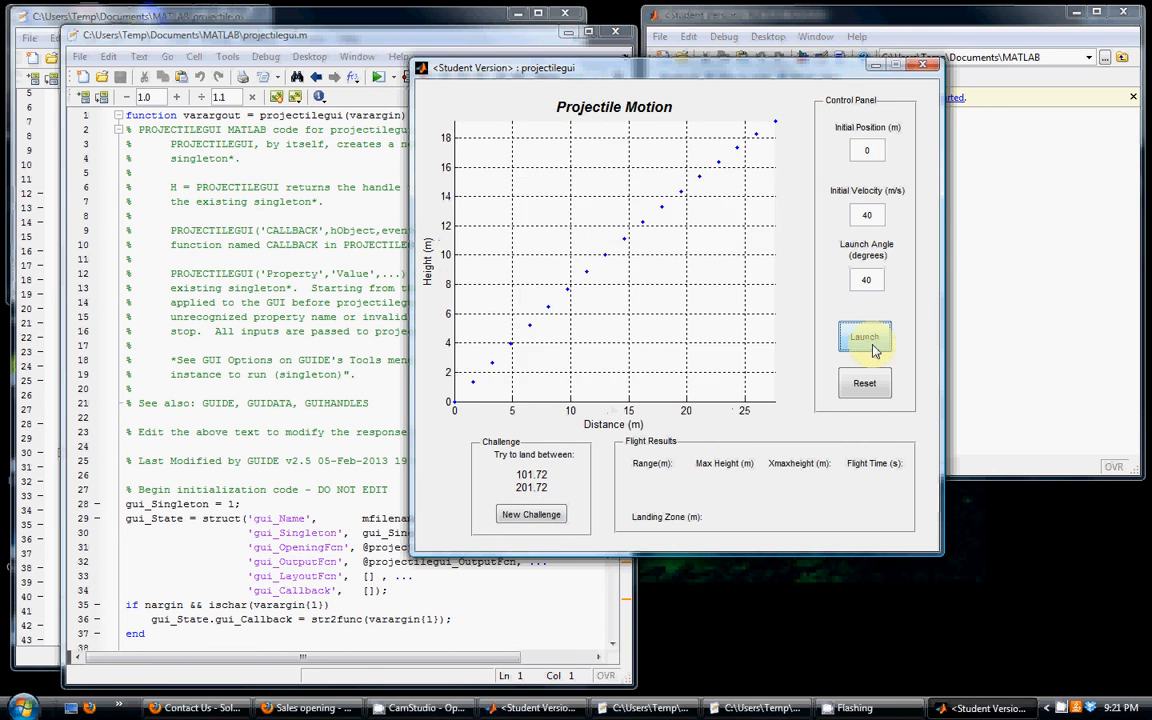
{"action": "left_click", "coordinate": [864, 337]}
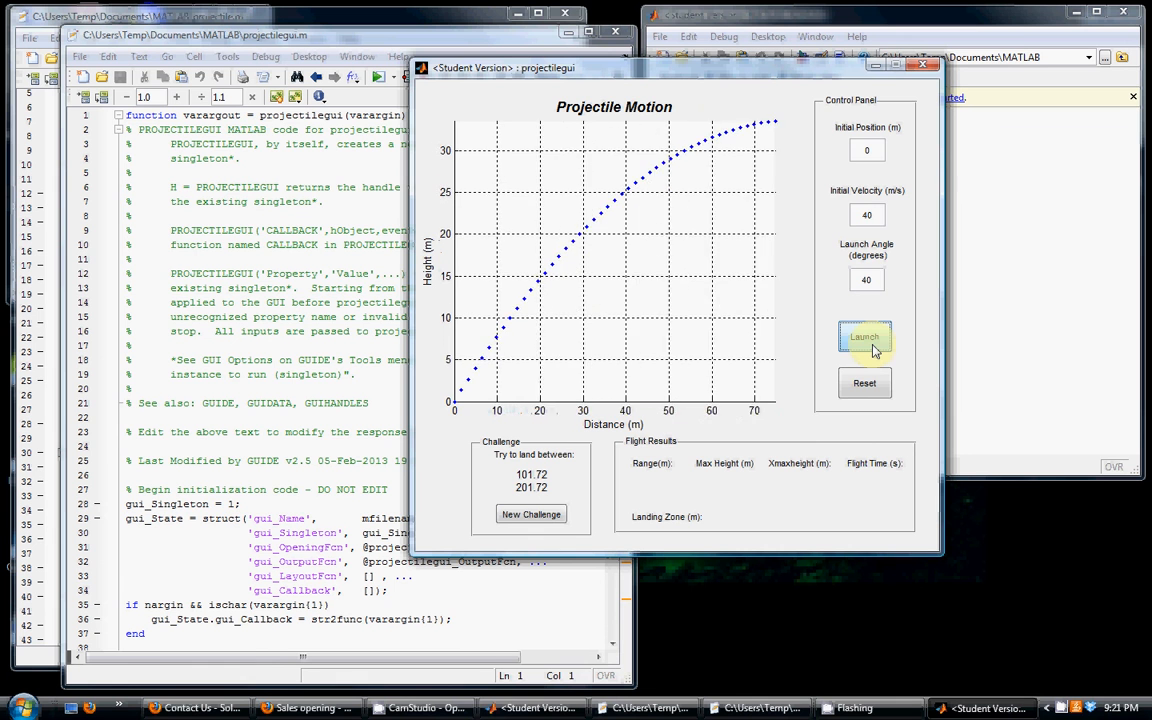
{"action": "left_click", "coordinate": [864, 337]}
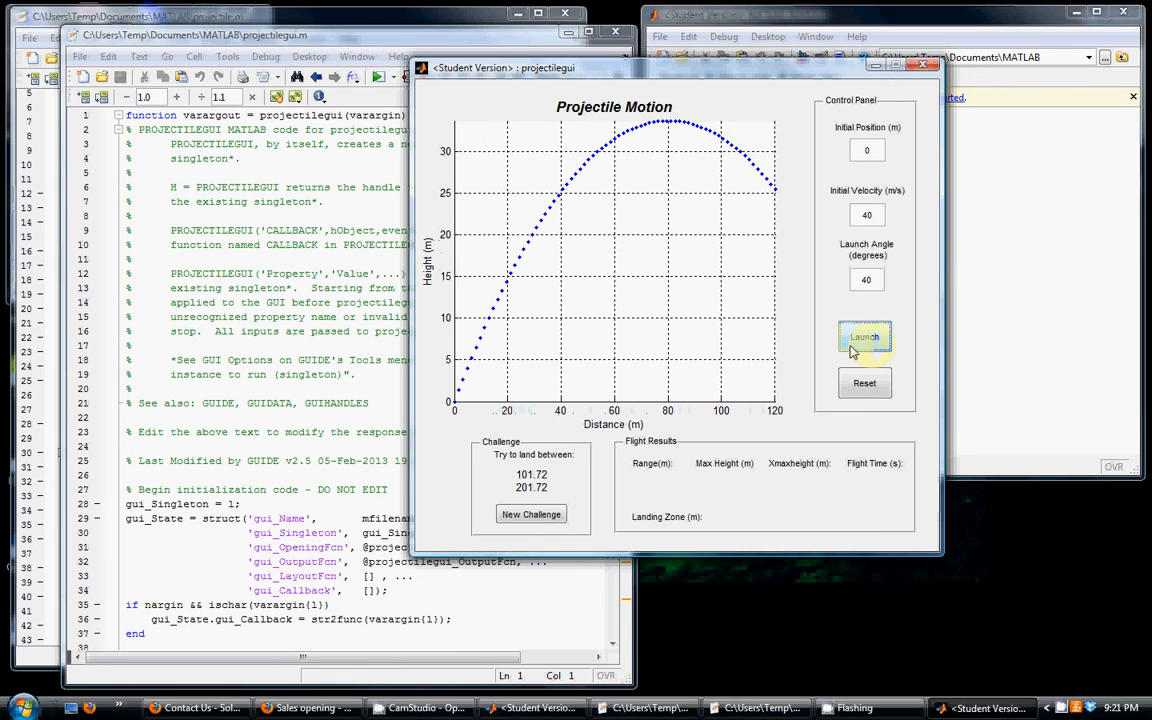
{"action": "left_click", "coordinate": [863, 336]}
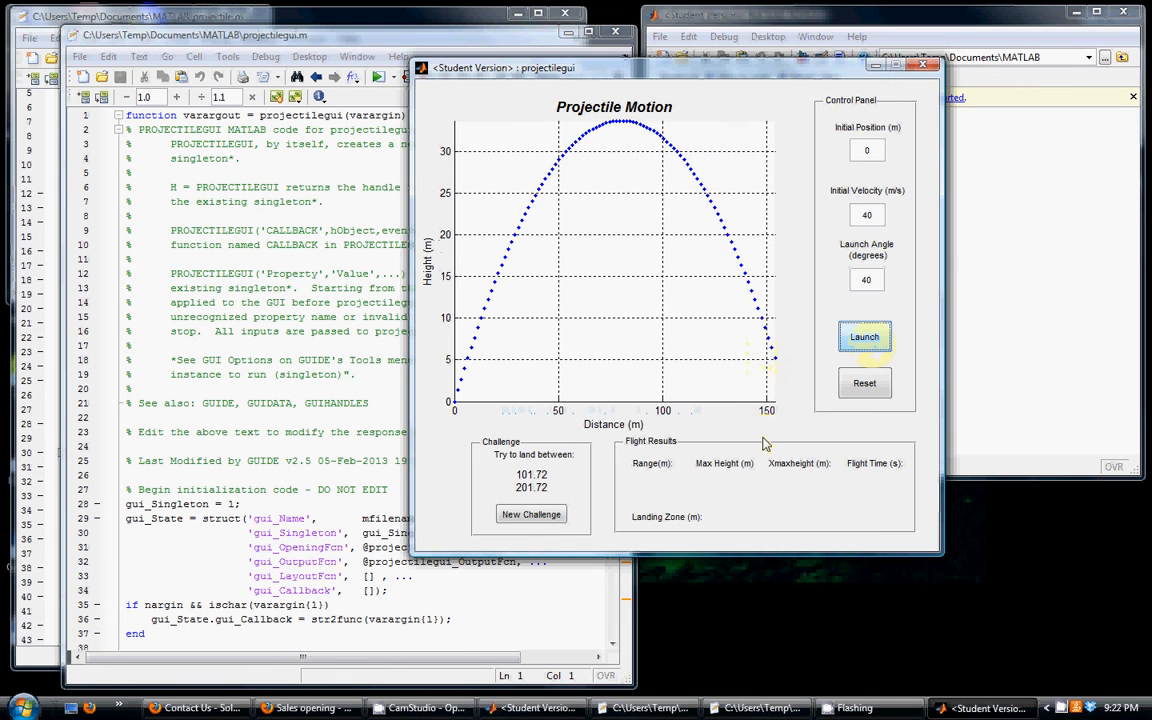
{"action": "left_click", "coordinate": [864, 336]}
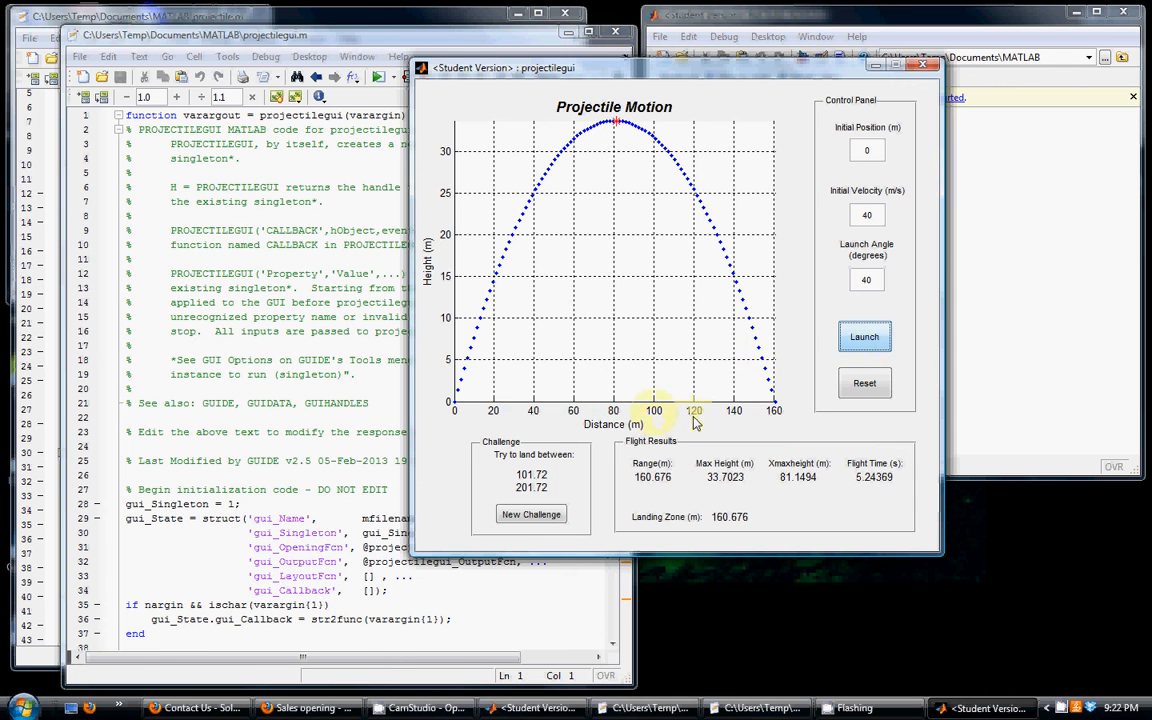
Draw two new challenge ranges, reaching 558.165–658.165, and set the launch angle to 20°.
{"action": "left_click", "coordinate": [531, 514]}
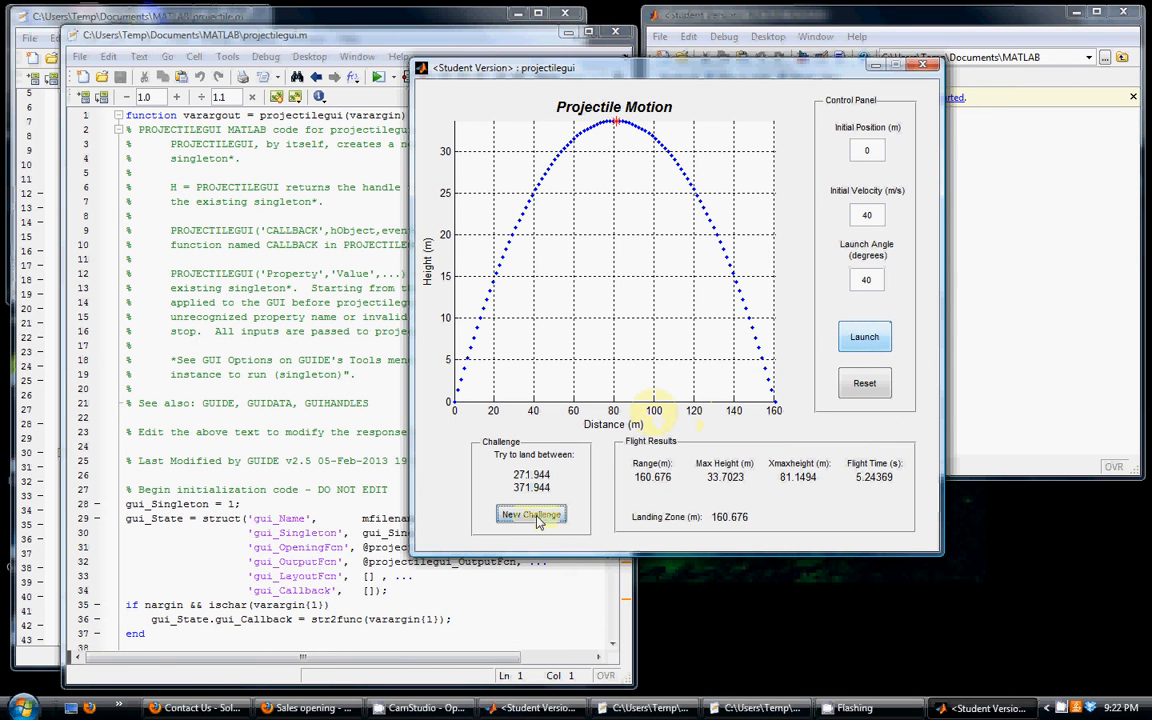
{"action": "left_click", "coordinate": [531, 514]}
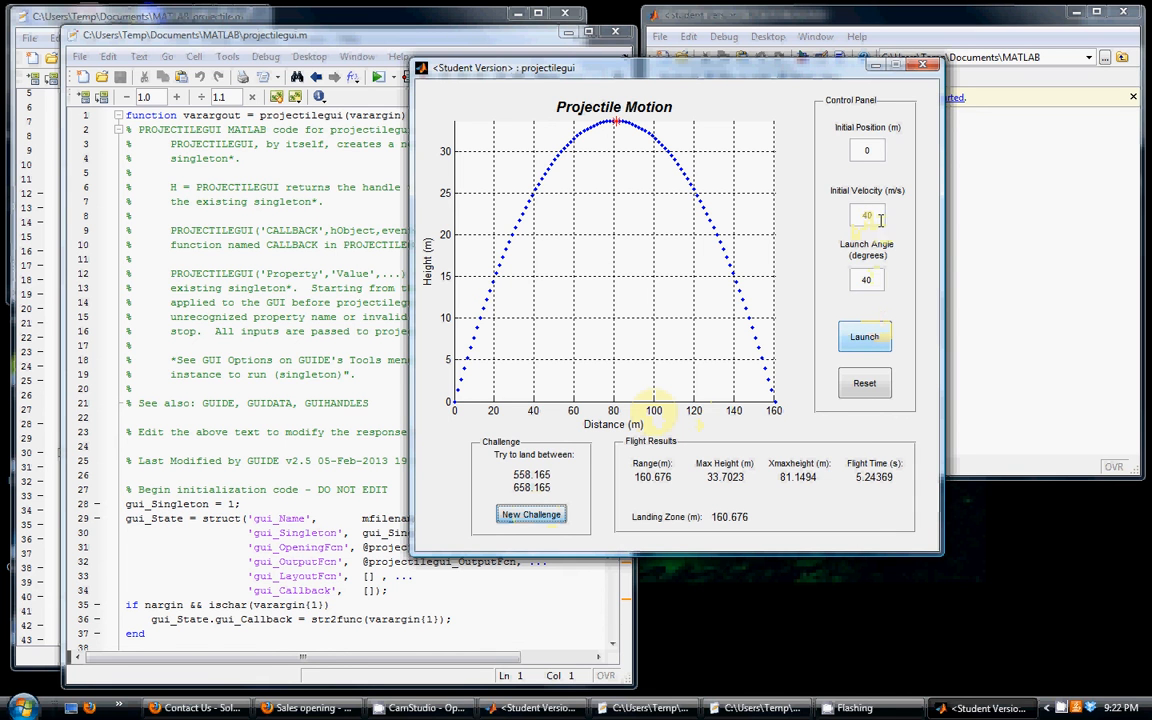
{"action": "left_click", "coordinate": [866, 279]}
{"action": "type", "text": "20"}
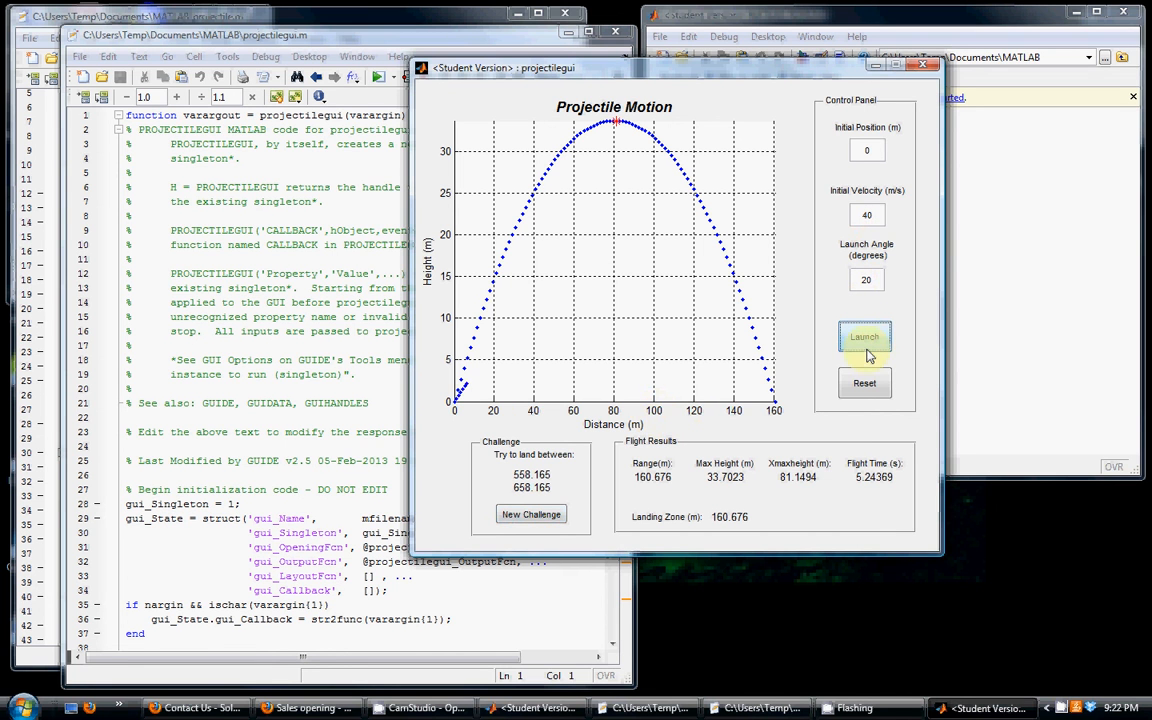
Launch the 20° shot, then reset the plot, inputs and flight results.
{"action": "left_click", "coordinate": [864, 336]}
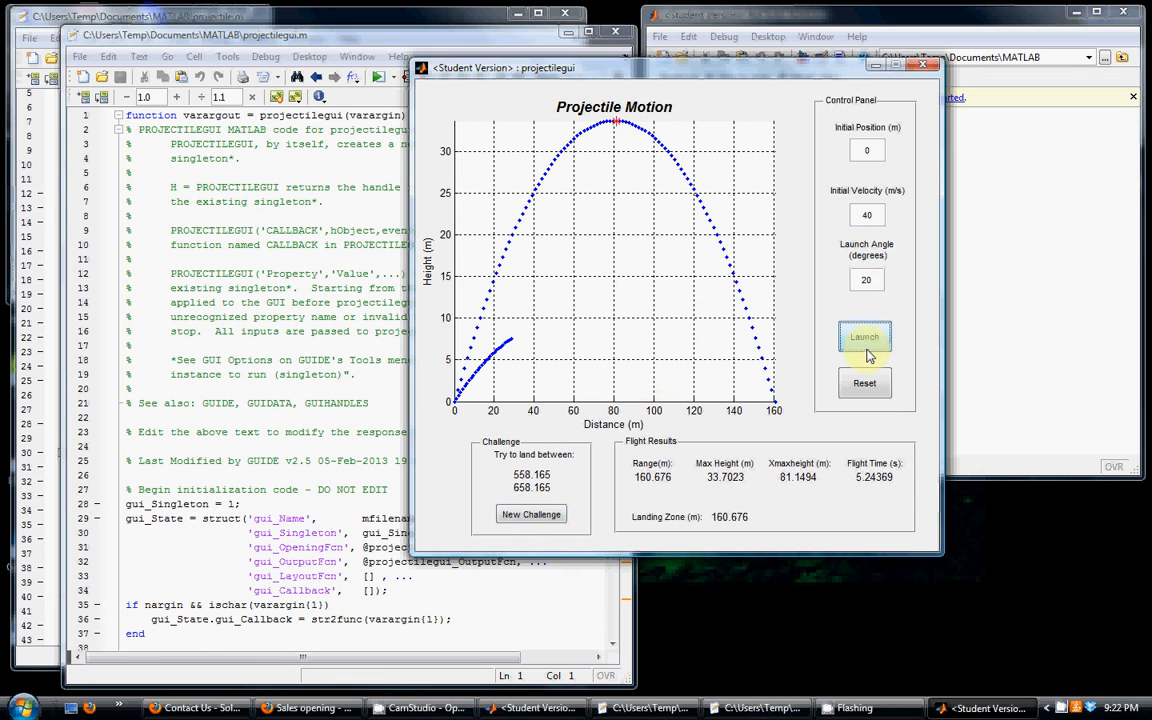
{"action": "left_click", "coordinate": [864, 336]}
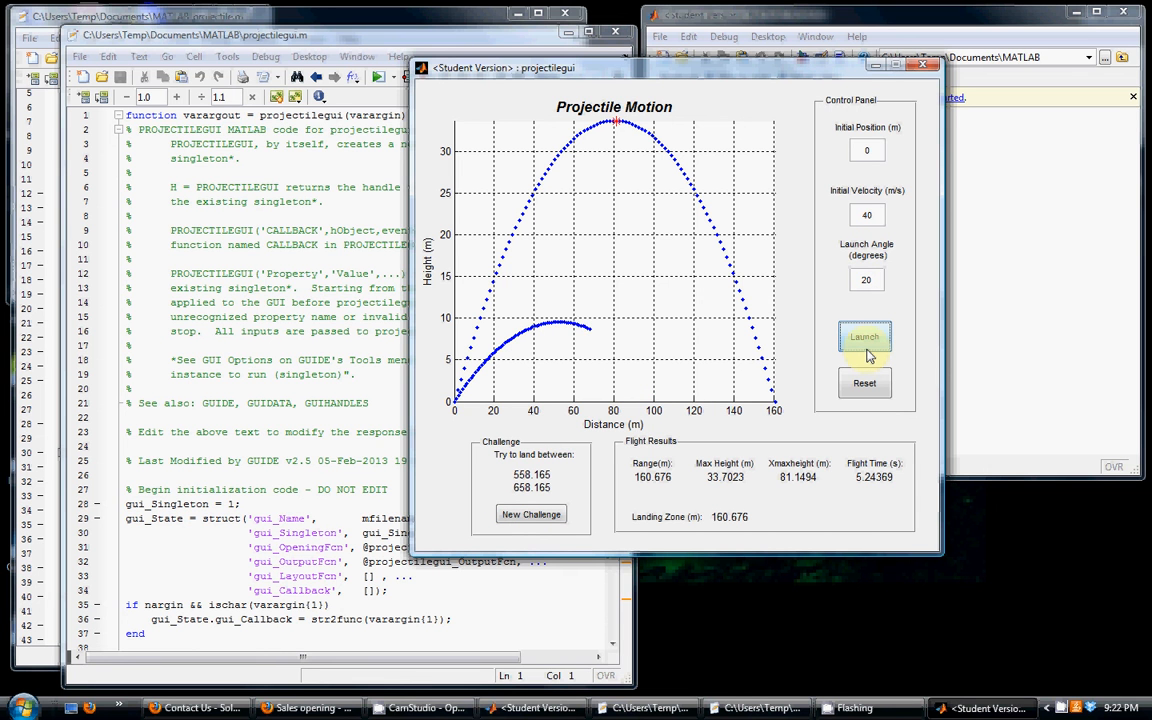
{"action": "left_click", "coordinate": [864, 337]}
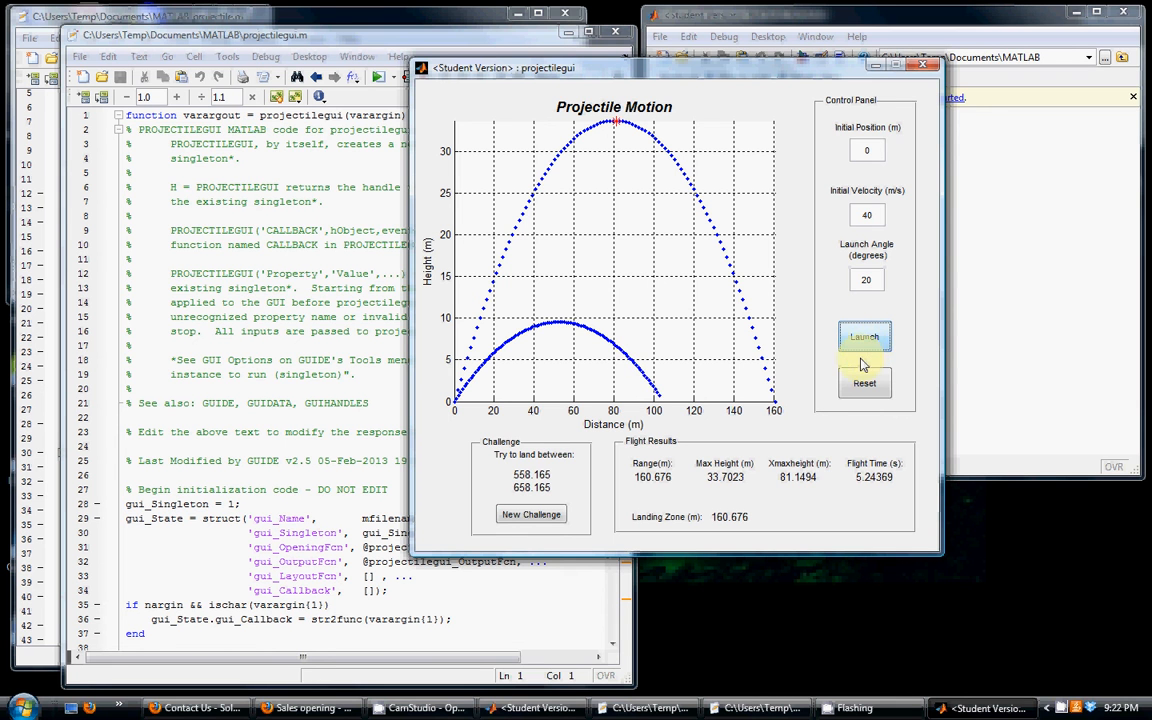
{"action": "left_click", "coordinate": [864, 336]}
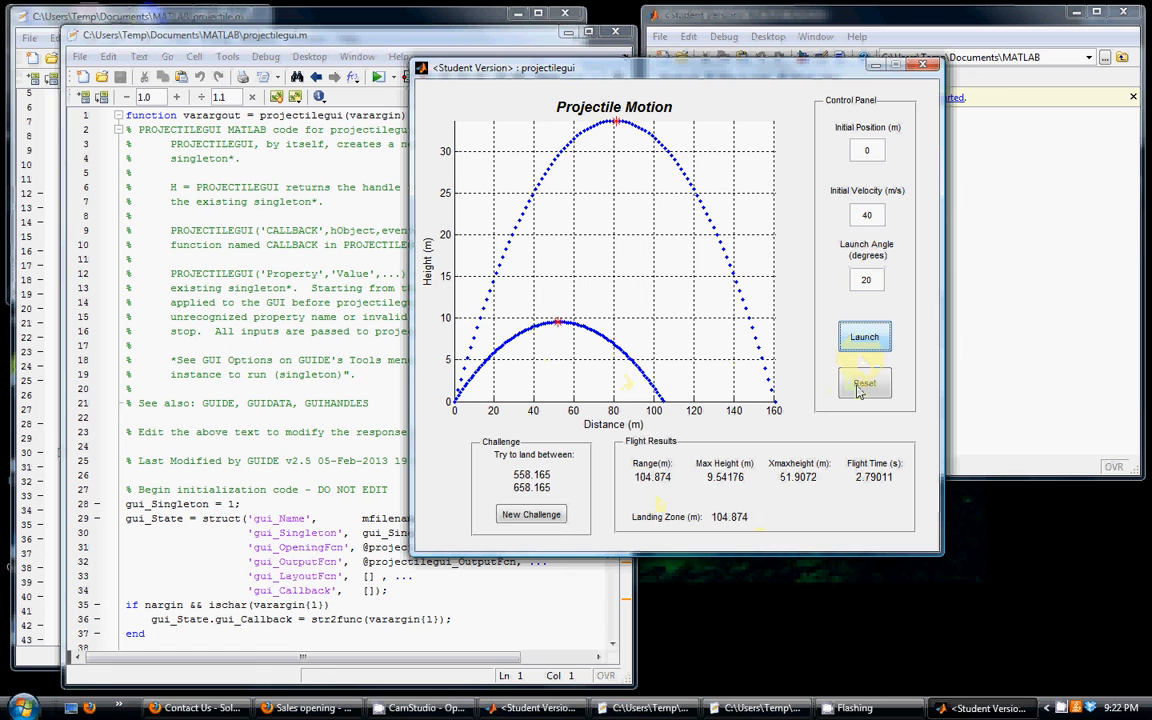
{"action": "left_click", "coordinate": [864, 385]}
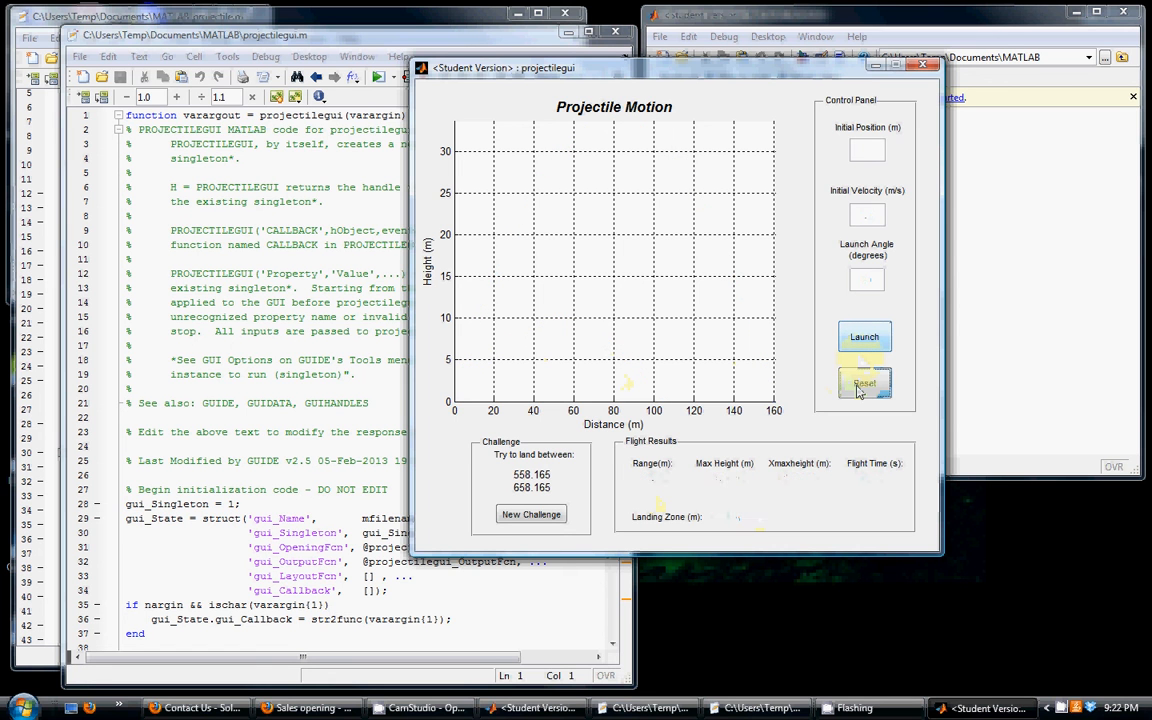